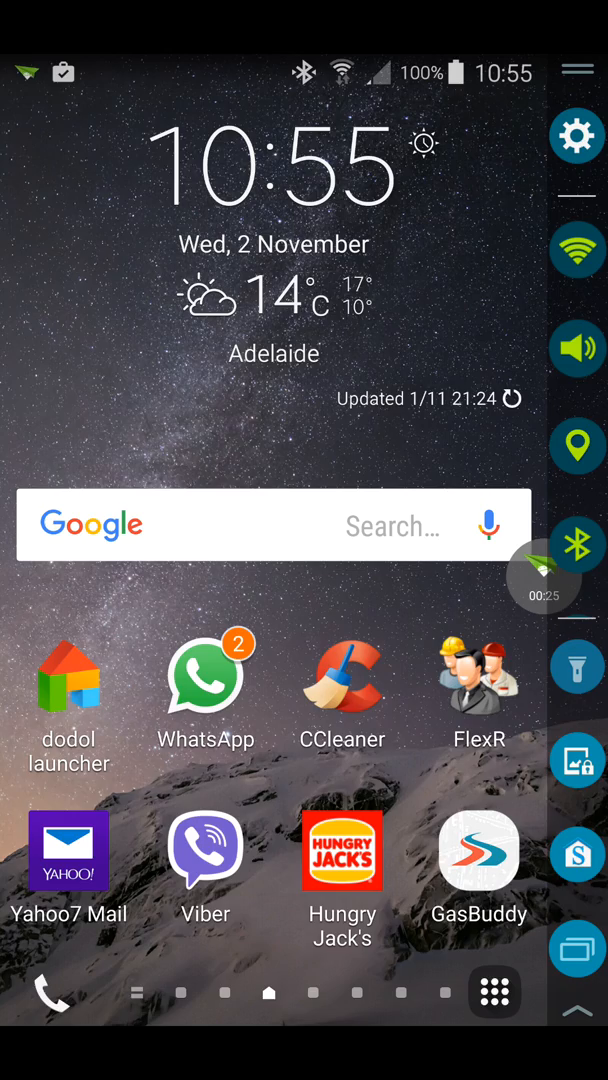
Step: Swipe left to the home page showing MiniMap Settings, MacroDroid, Push2Droid and Device Manager
{"action": "scroll", "scroll_direction": "left", "scroll_amount": 3}
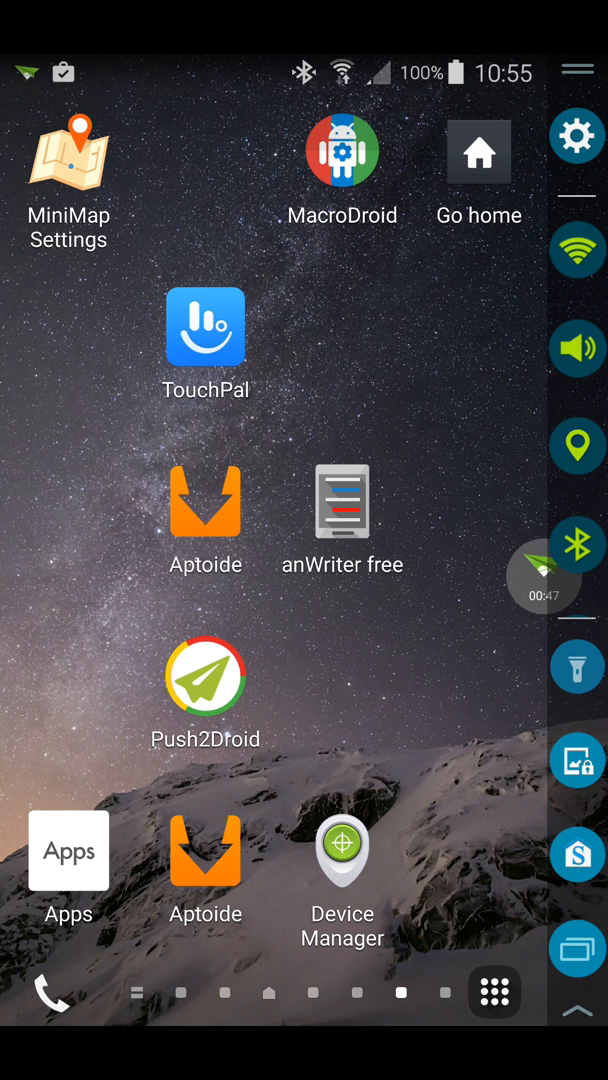
Step: Launch Aptoide and run a store search for 'cortana'
{"action": "left_click", "coordinate": [205, 500]}
{"action": "type", "text": "c"}
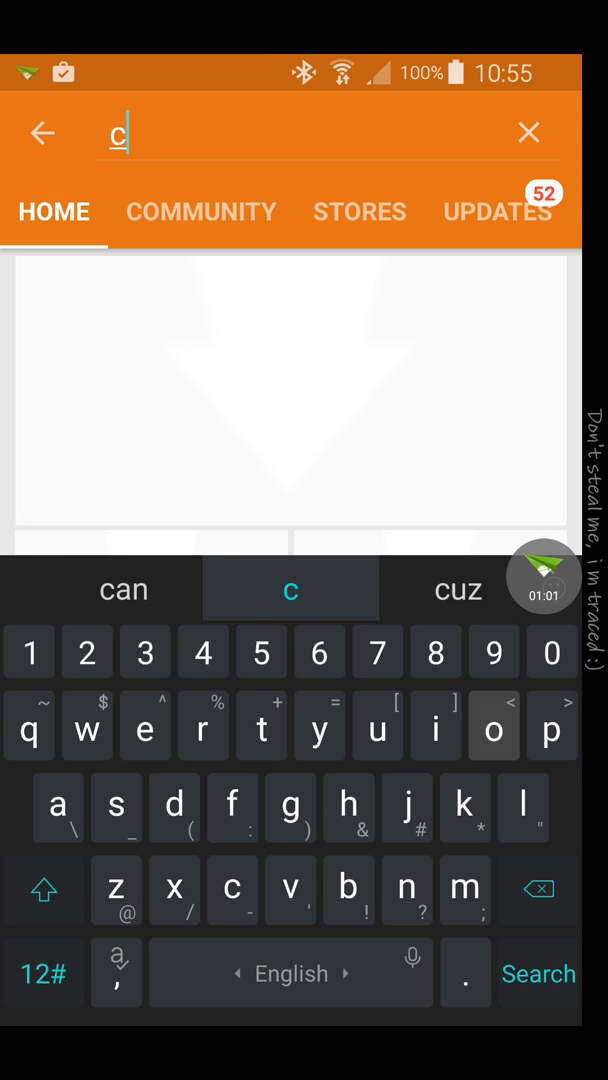
{"action": "type", "text": "orya"}
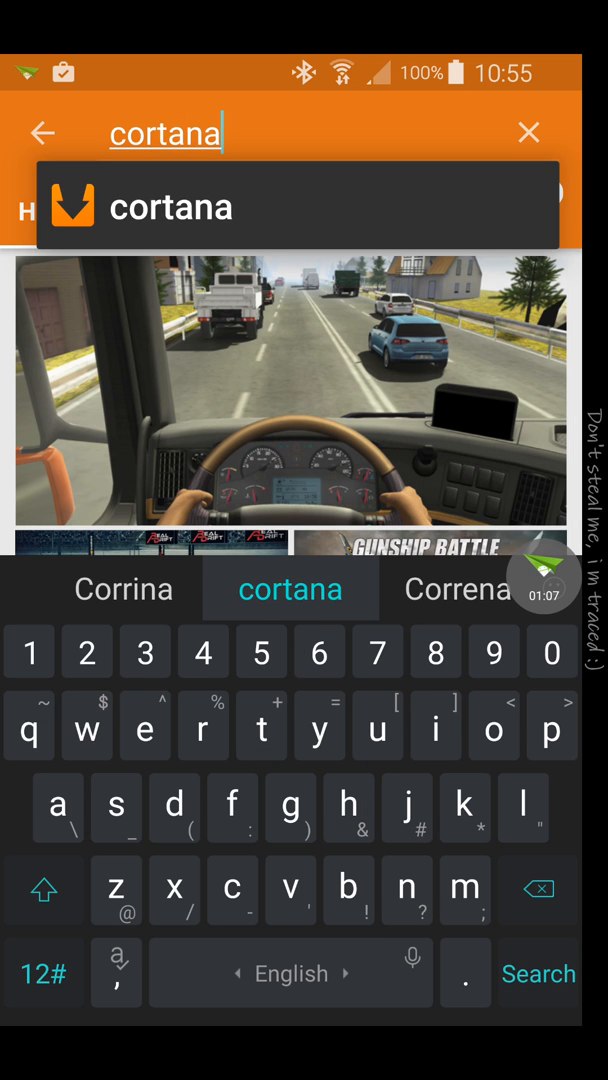
{"action": "left_click", "coordinate": [538, 972]}
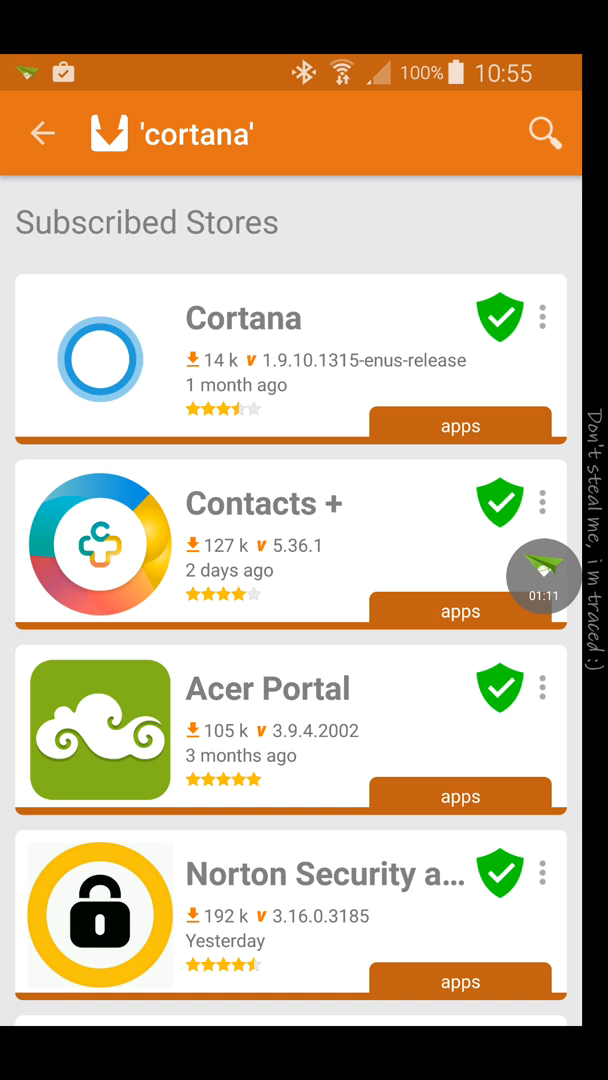
Step: Open Cortana's Aptoide page and start downloading and installing it
{"action": "left_click", "coordinate": [290, 360]}
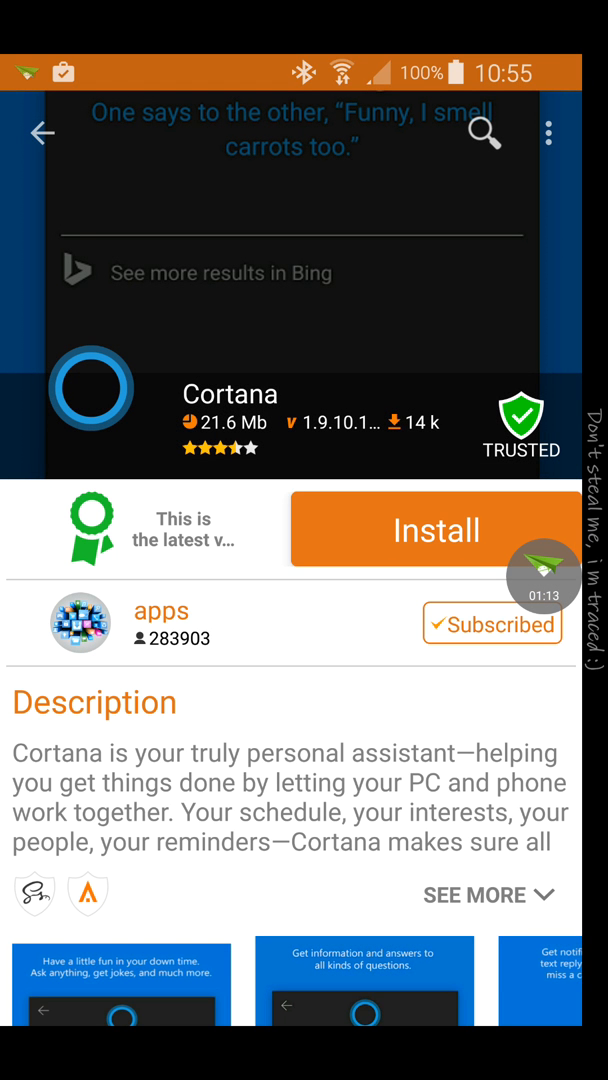
{"action": "left_click", "coordinate": [435, 530]}
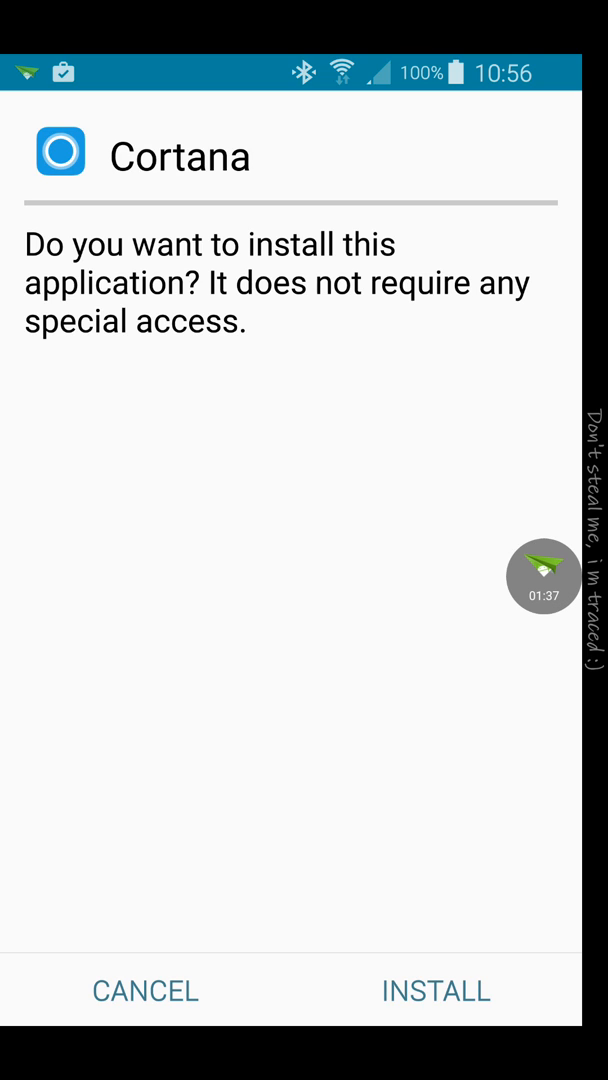
Step: Confirm Cortana's installation and decline the App Lock offer
{"action": "left_click", "coordinate": [435, 991]}
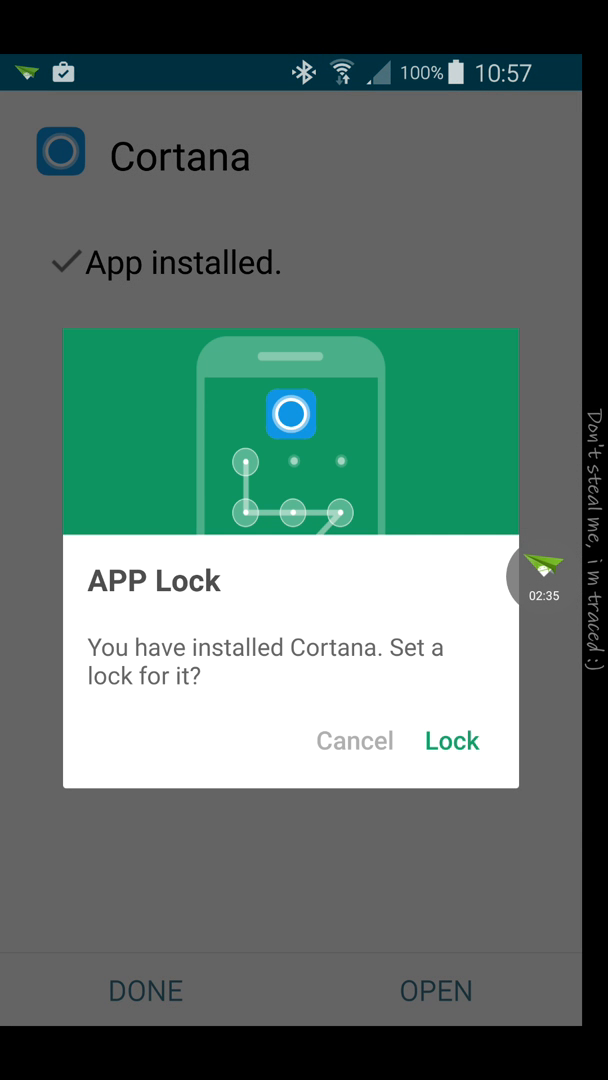
{"action": "left_click", "coordinate": [354, 740]}
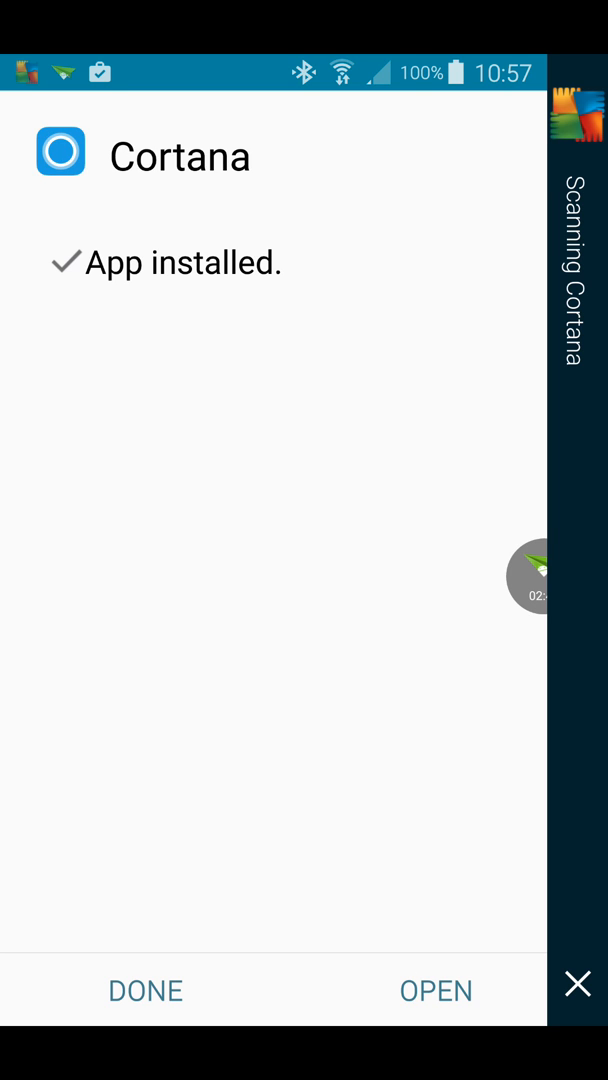
Step: Launch Cortana, allow location access, visit overlay settings, then choose Microsoft account sign-in
{"action": "left_click", "coordinate": [435, 990]}
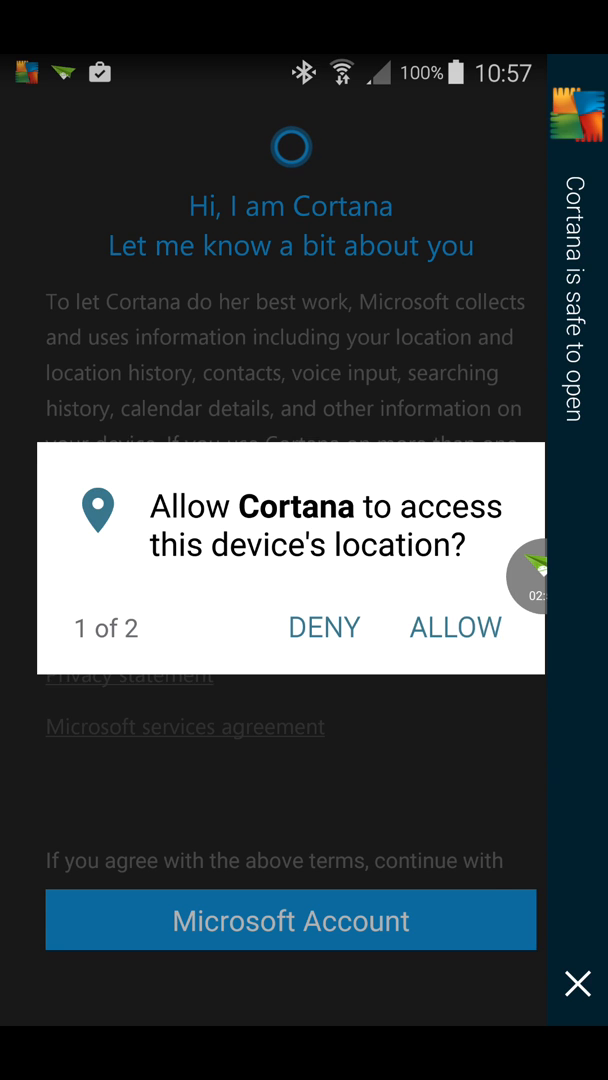
{"action": "left_click", "coordinate": [454, 627]}
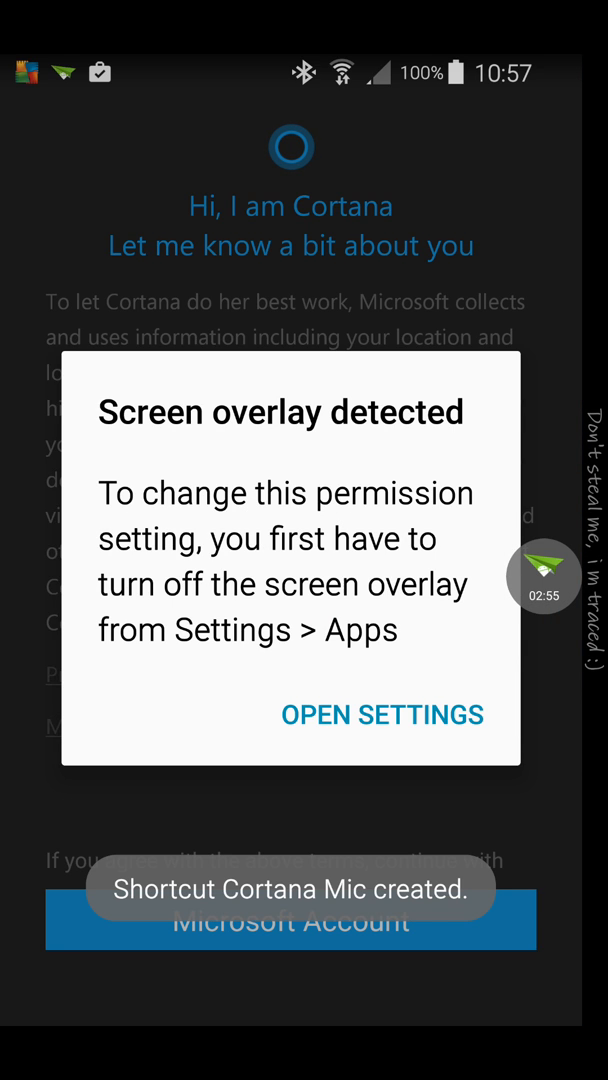
{"action": "left_click", "coordinate": [381, 714]}
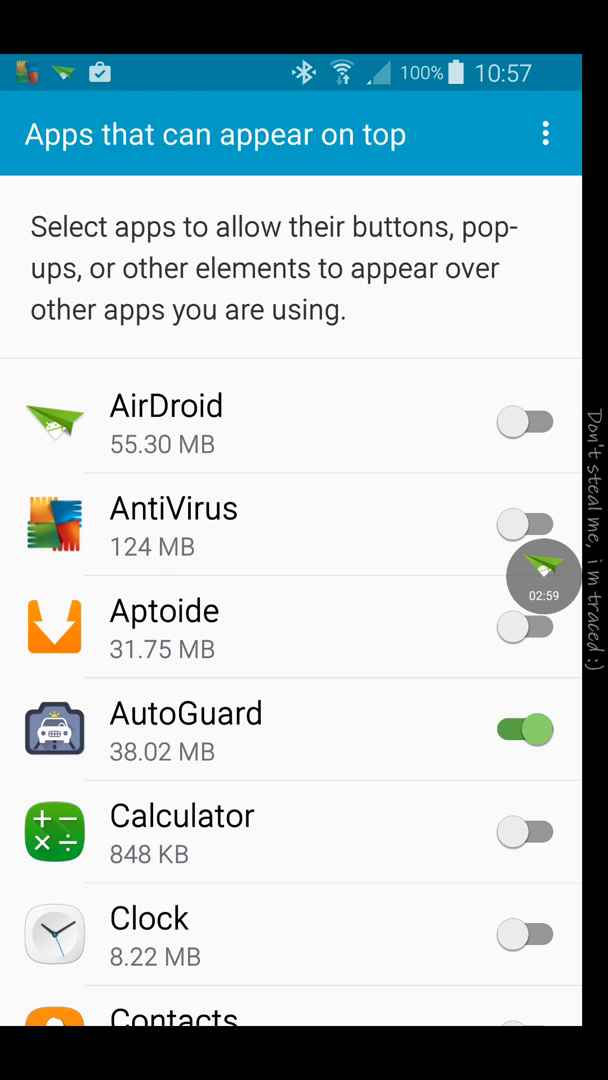
{"action": "scroll", "scroll_direction": "down", "scroll_amount": 3}
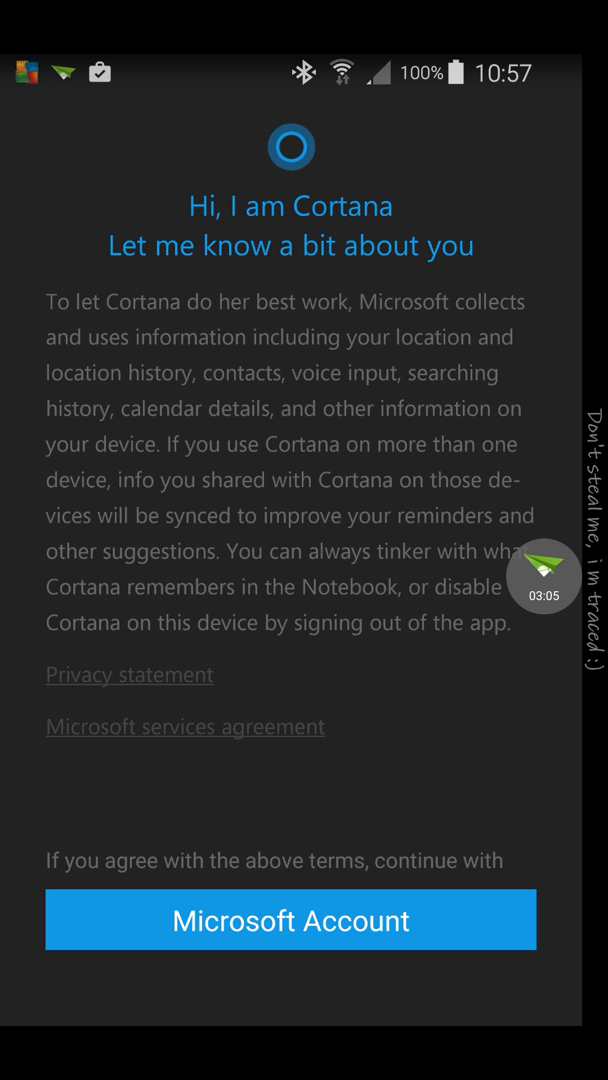
{"action": "left_click", "coordinate": [291, 919]}
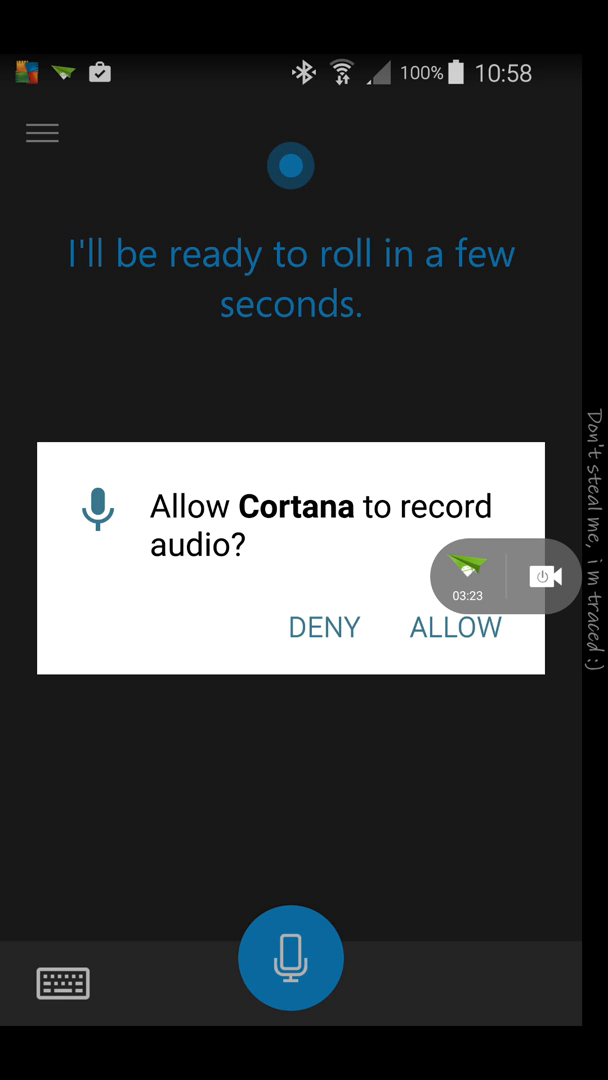
Step: Try allowing Cortana to record audio, via overlay settings and a voice search
{"action": "left_click", "coordinate": [456, 627]}
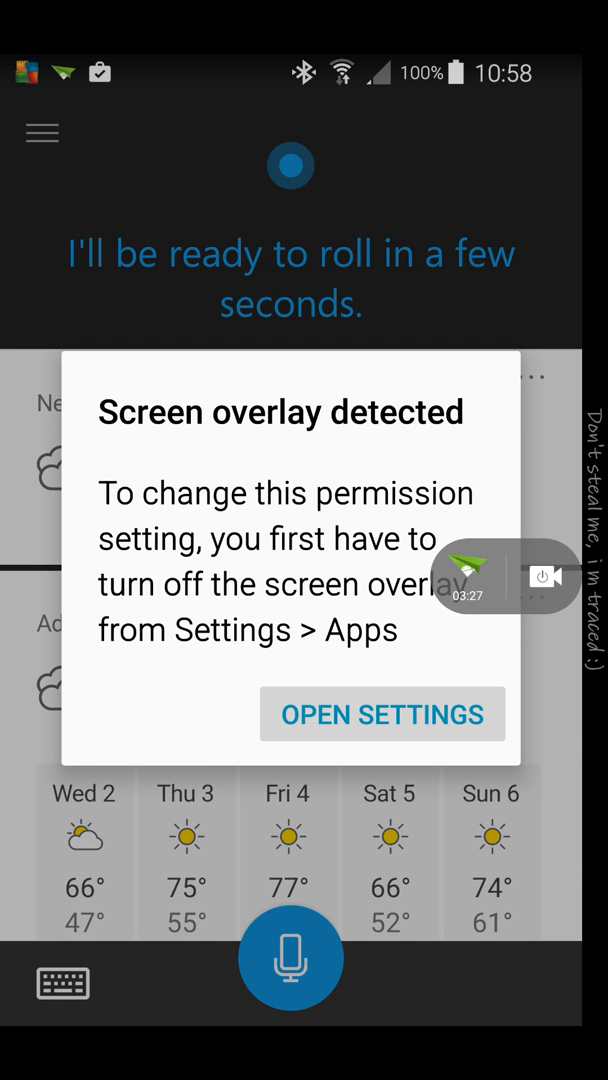
{"action": "left_click", "coordinate": [382, 714]}
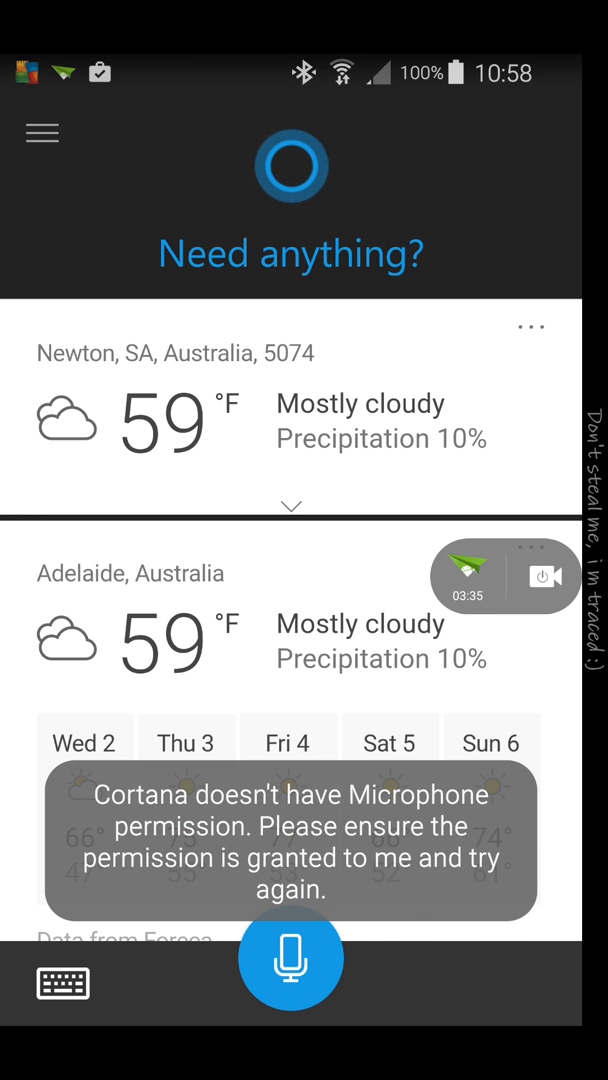
{"action": "left_click", "coordinate": [291, 959]}
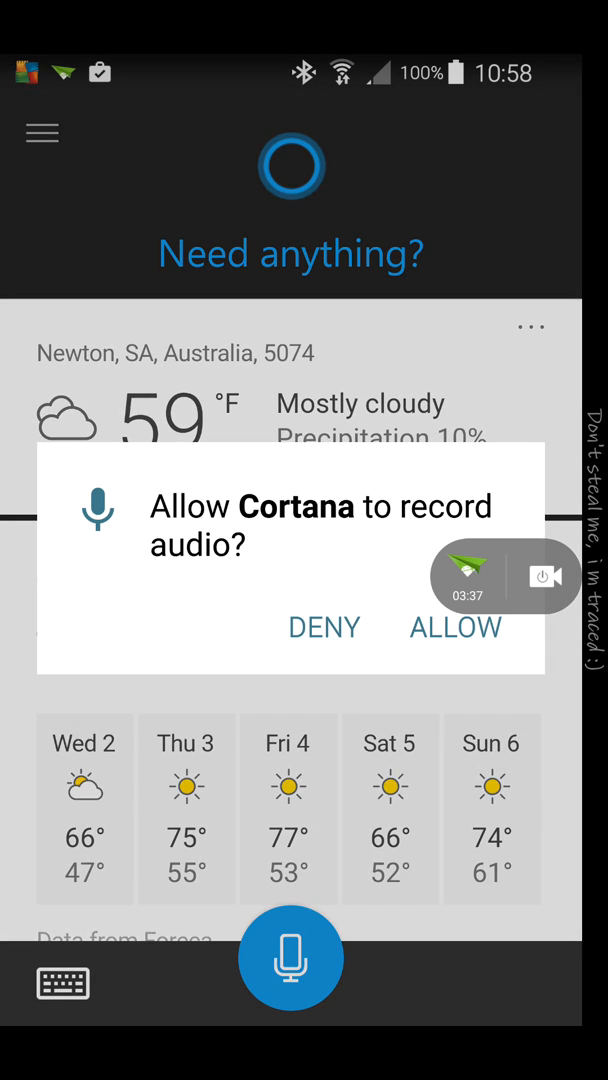
{"action": "left_click", "coordinate": [456, 627]}
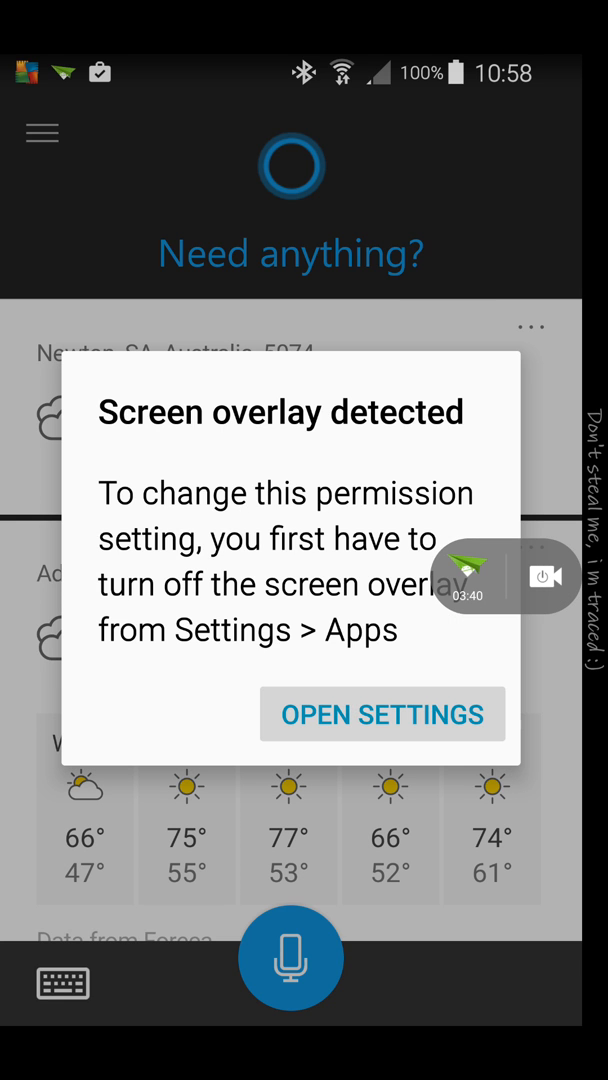
{"action": "left_click", "coordinate": [382, 714]}
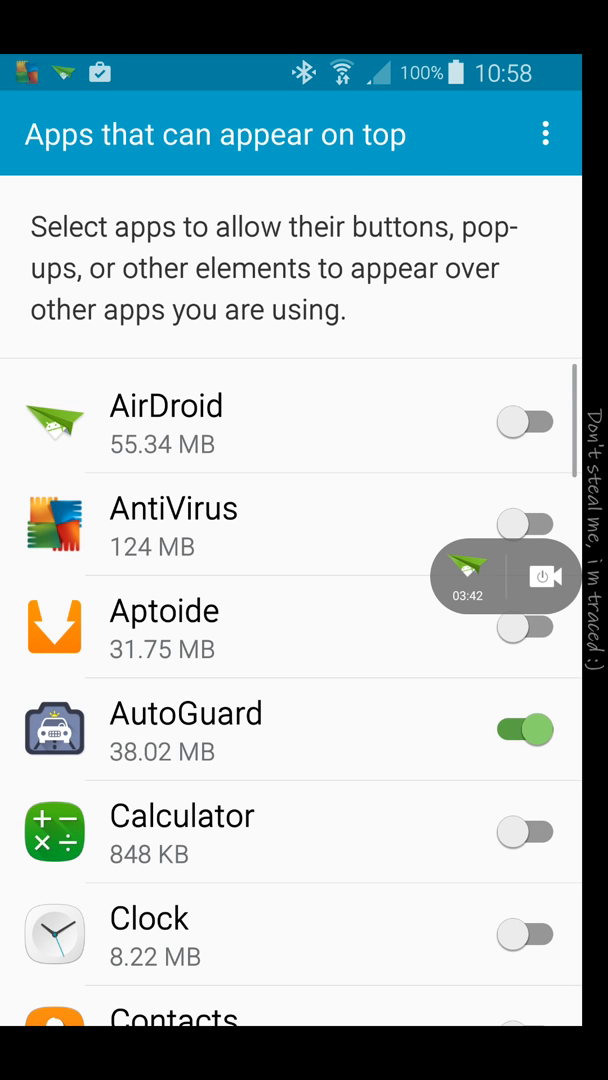
{"action": "scroll", "scroll_direction": "down", "scroll_amount": 3}
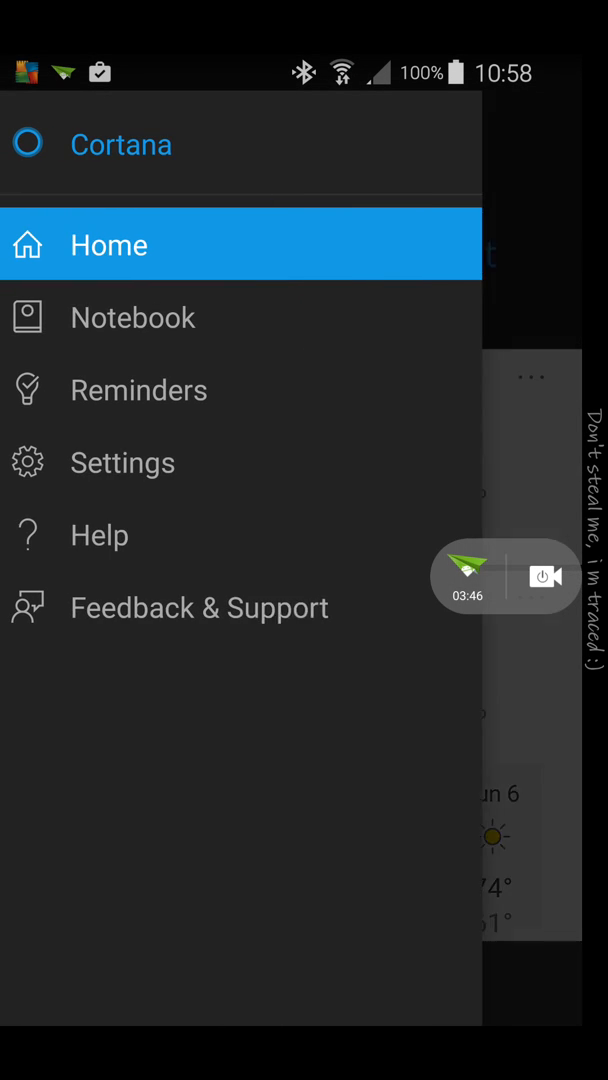
Step: Open Settings > Hey Cortana, flip its toggle and allow audio recording
{"action": "left_click", "coordinate": [122, 462]}
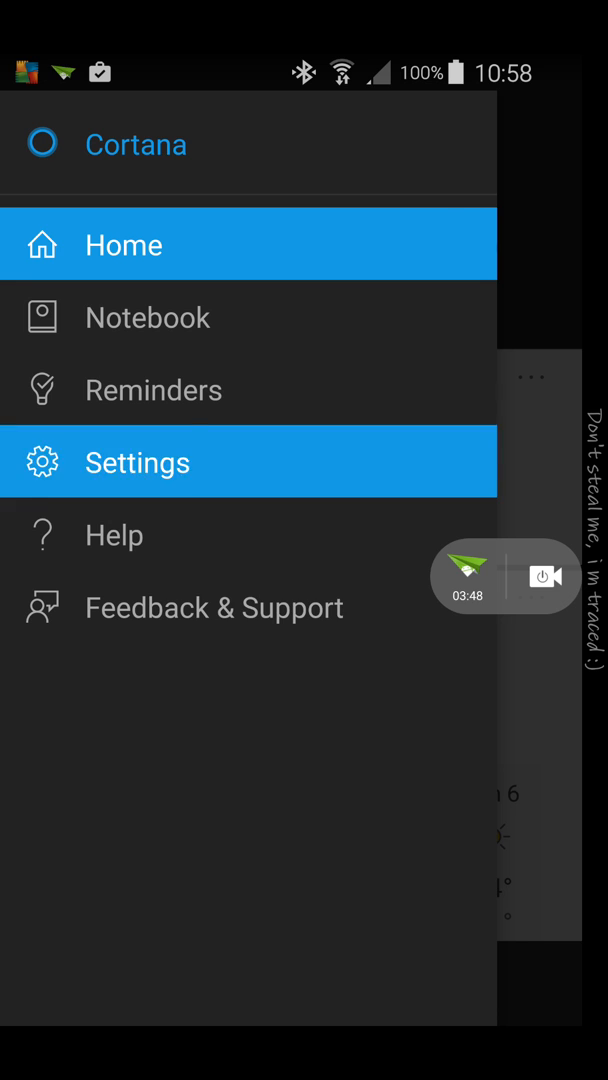
{"action": "left_click", "coordinate": [137, 461]}
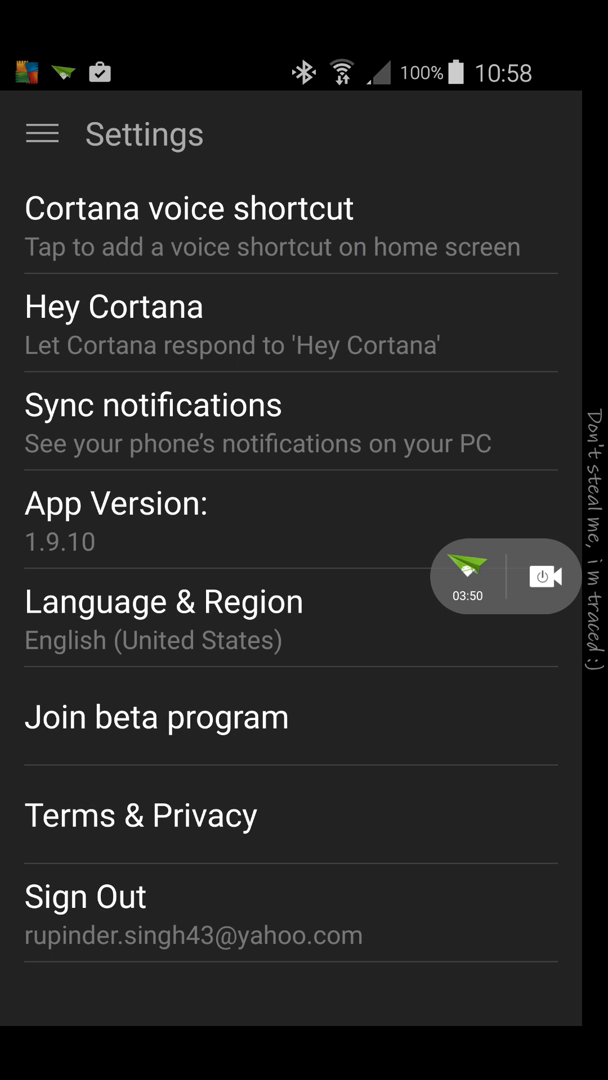
{"action": "left_click", "coordinate": [113, 306]}
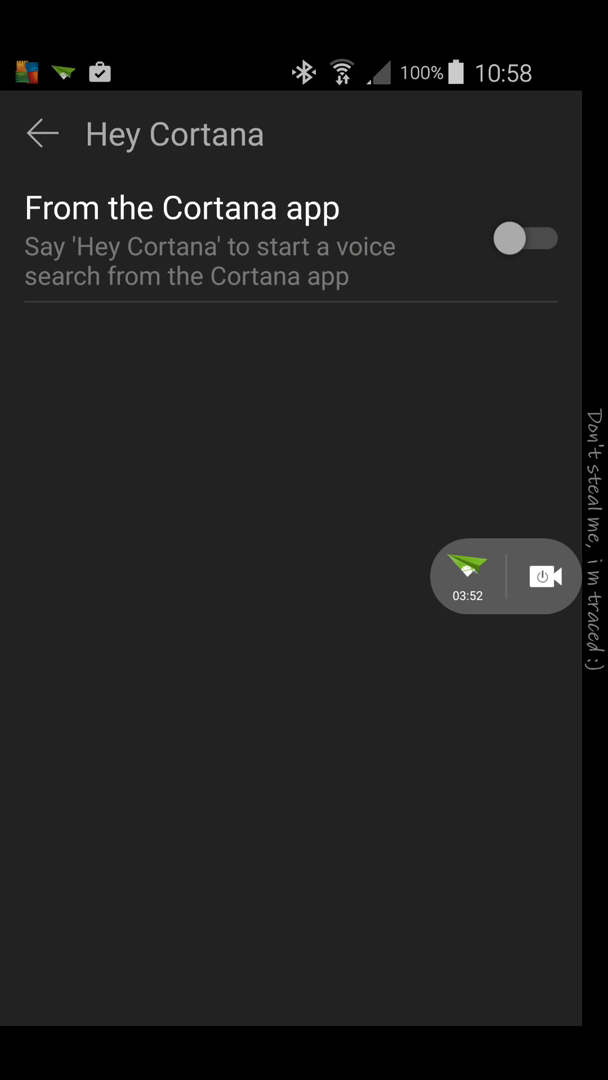
{"action": "left_click", "coordinate": [527, 238]}
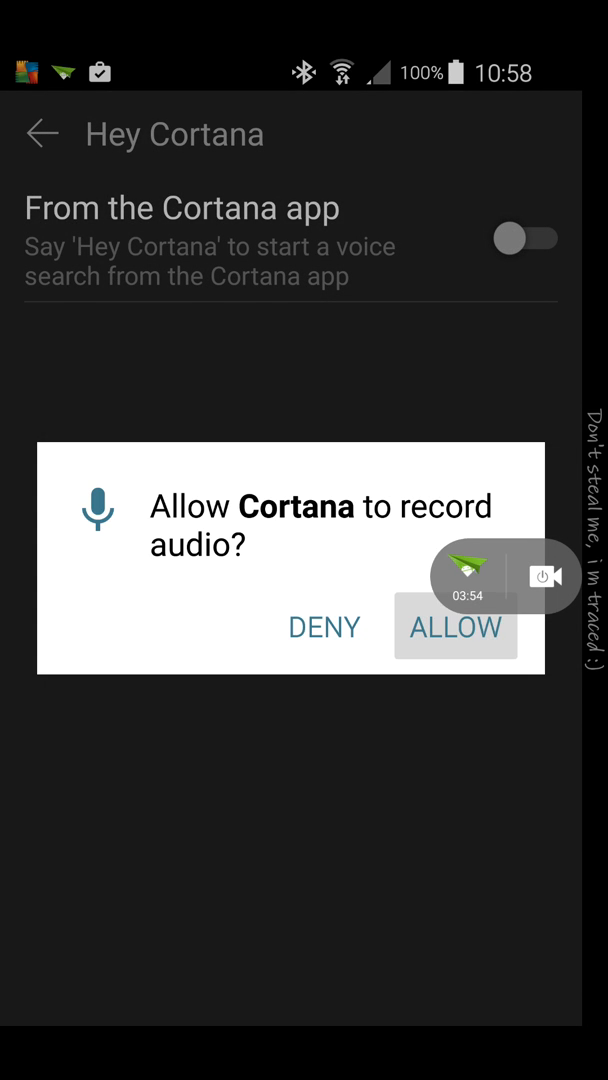
{"action": "left_click", "coordinate": [455, 627]}
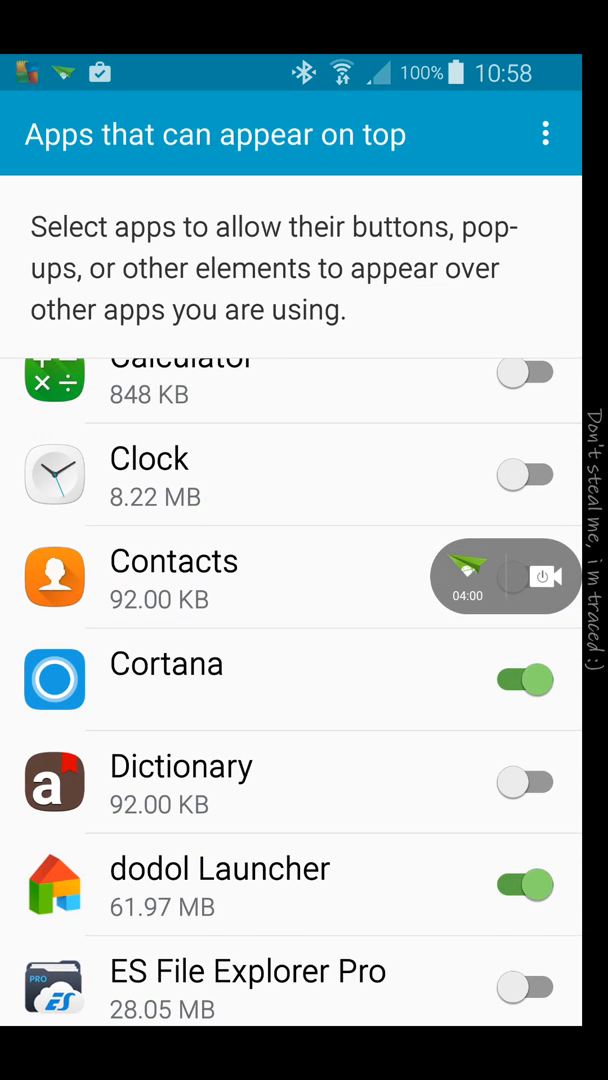
Step: Return to Cortana's home feed and bring up Adelaide's current weather
{"action": "scroll", "scroll_direction": "up", "scroll_amount": 3}
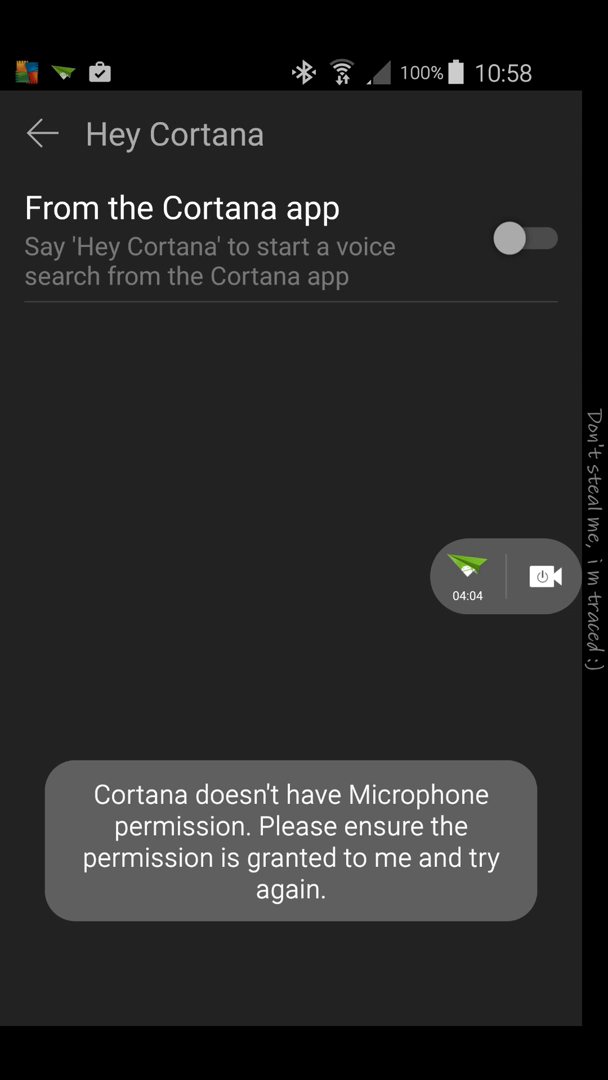
{"action": "left_click", "coordinate": [40, 133]}
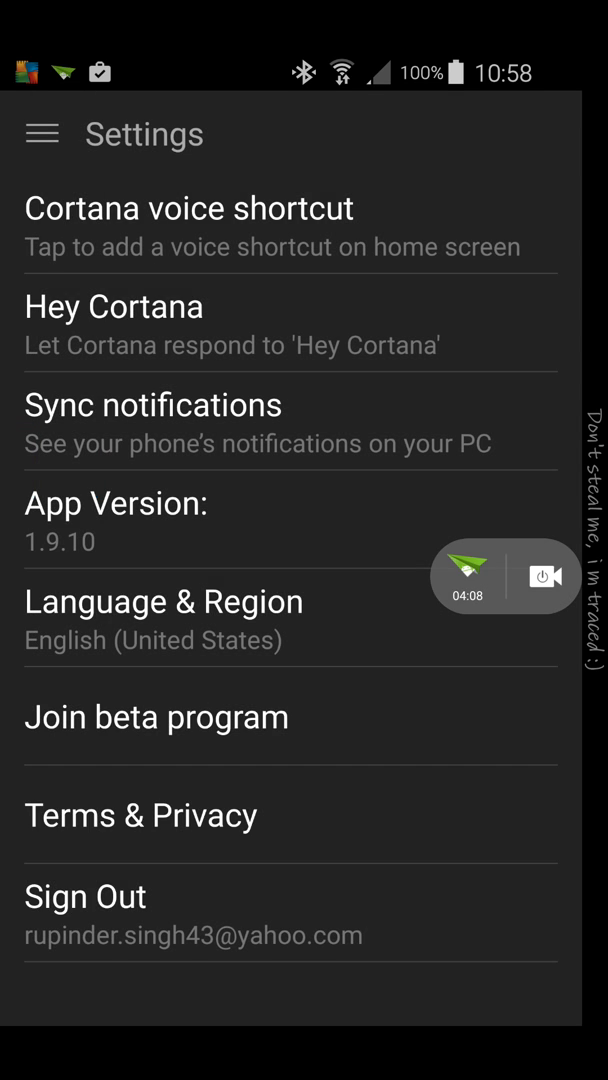
{"action": "left_click", "coordinate": [40, 133]}
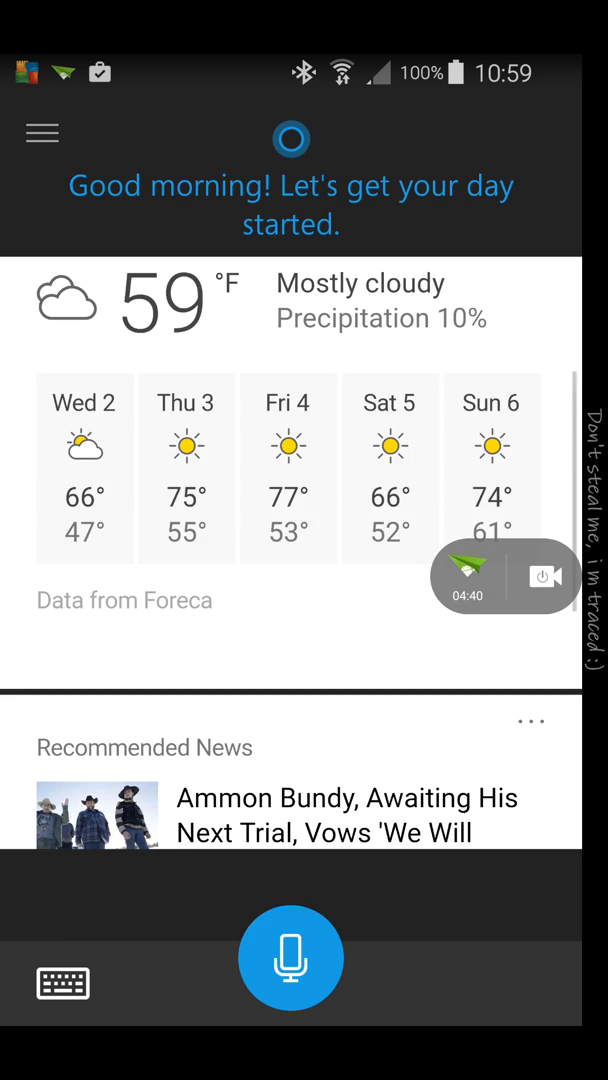
{"action": "left_click", "coordinate": [291, 958]}
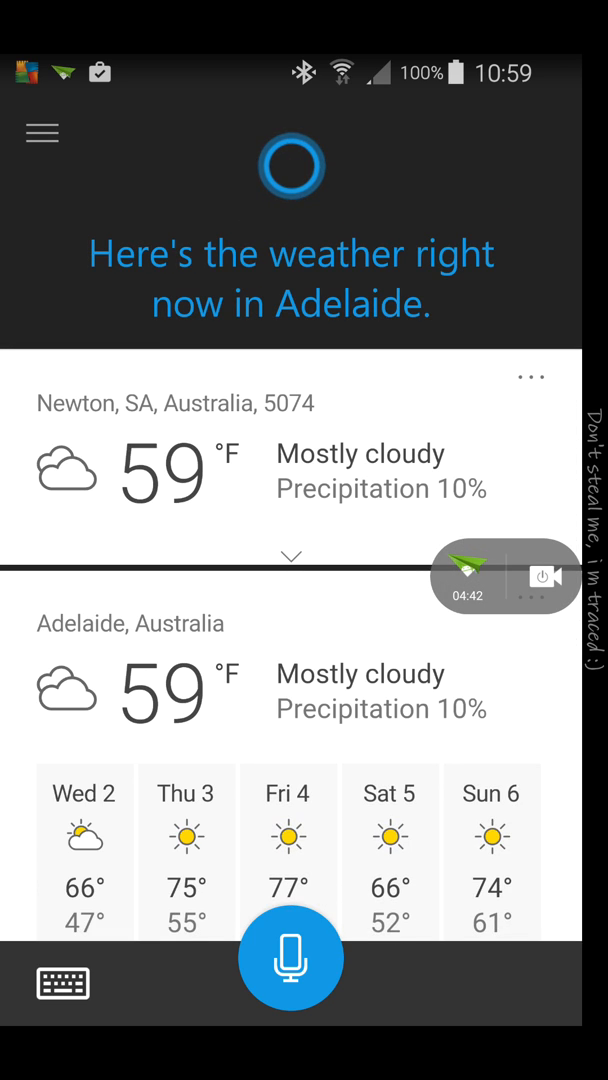